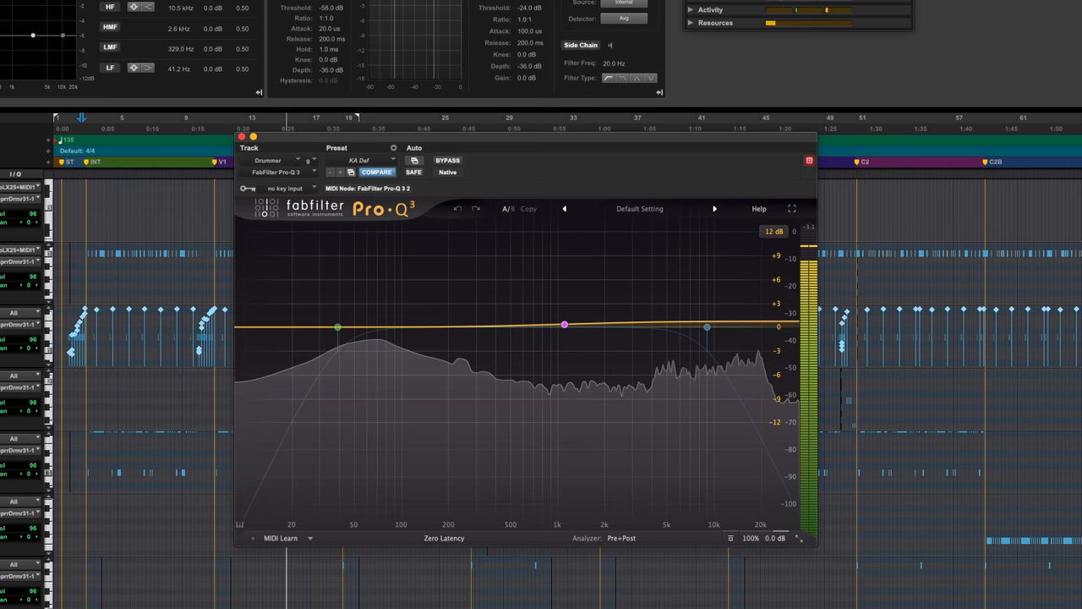
# Bring up the drum track's Pro-Q 3 insert showing its gentle EQ curve
pyautogui.click(583, 324)
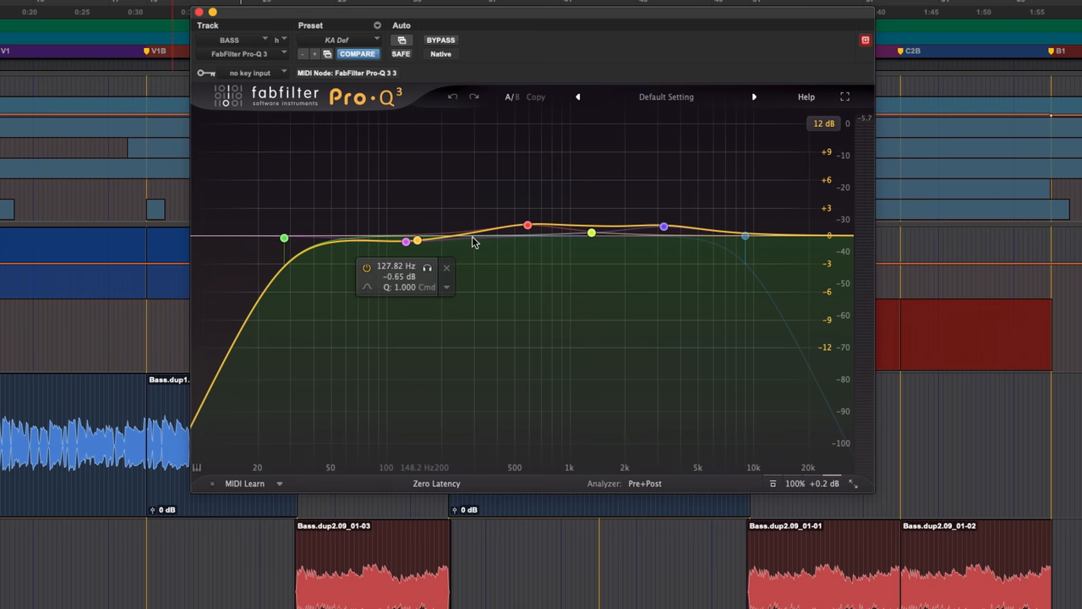
# Inspect the BASS Pro-Q 3 bands: the 585 Hz boost and the low cut near 20 Hz
pyautogui.click(527, 226)
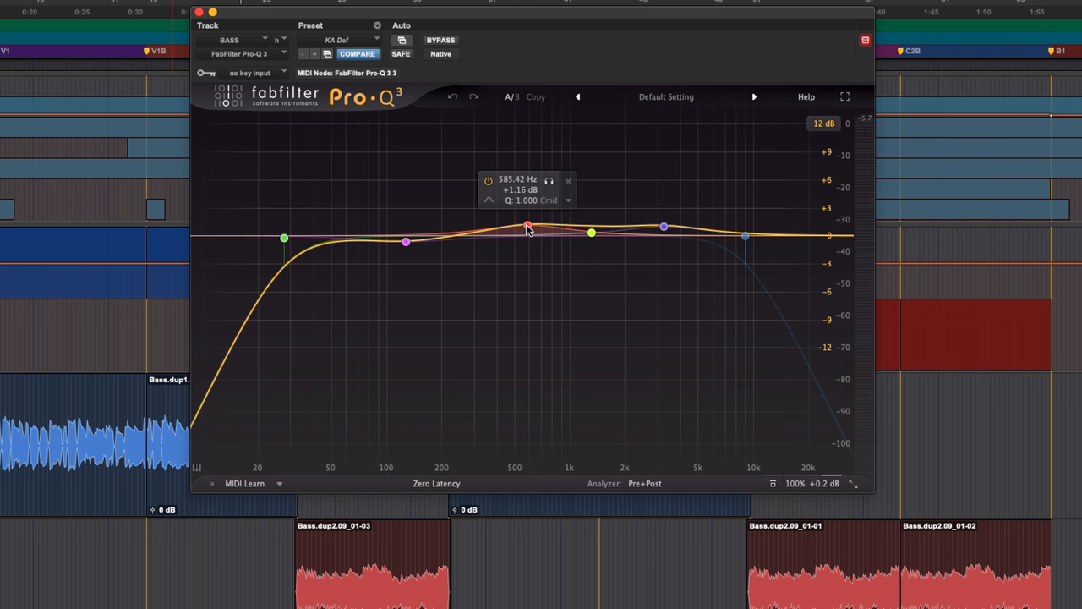
pyautogui.click(284, 240)
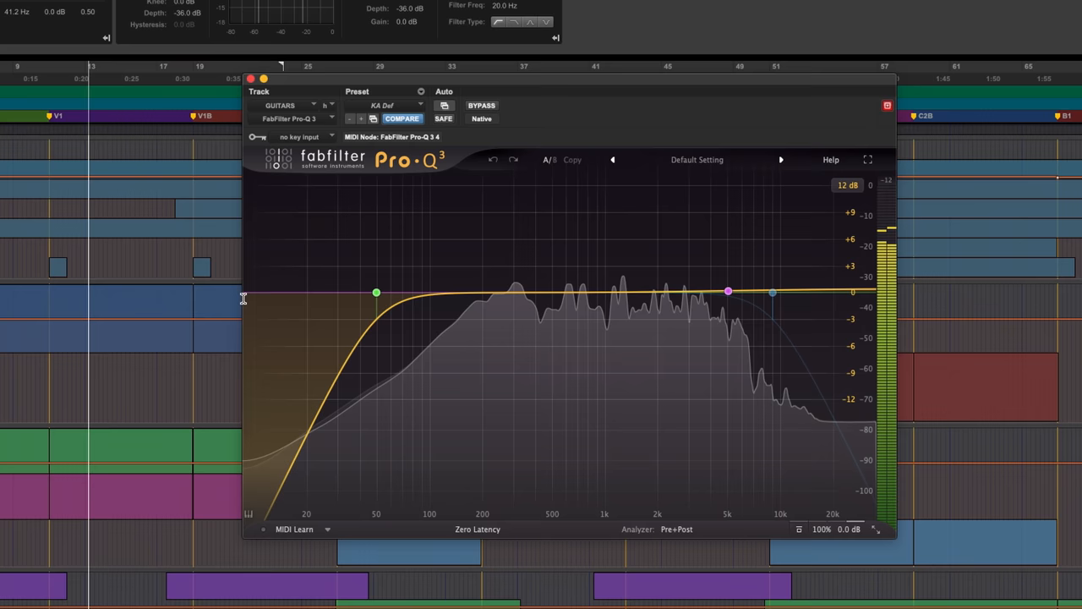
# Bring up the GUITARS Pro-Q 3 insert with its steep low cut near 50 Hz
pyautogui.click(376, 294)
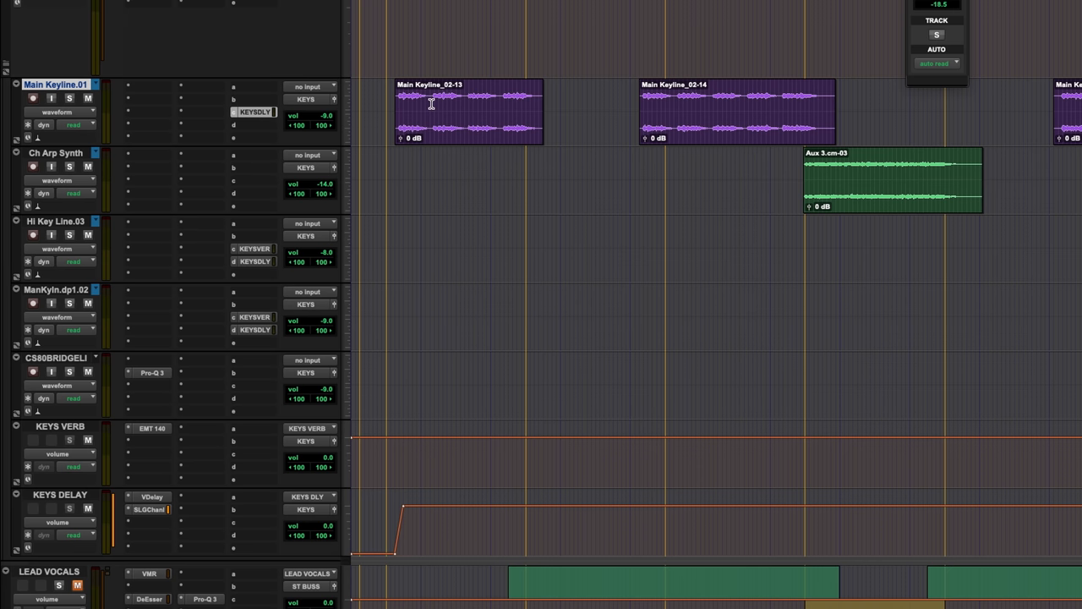
# Close the plugin window to reveal the keys tracks and their inserts
pyautogui.click(69, 97)
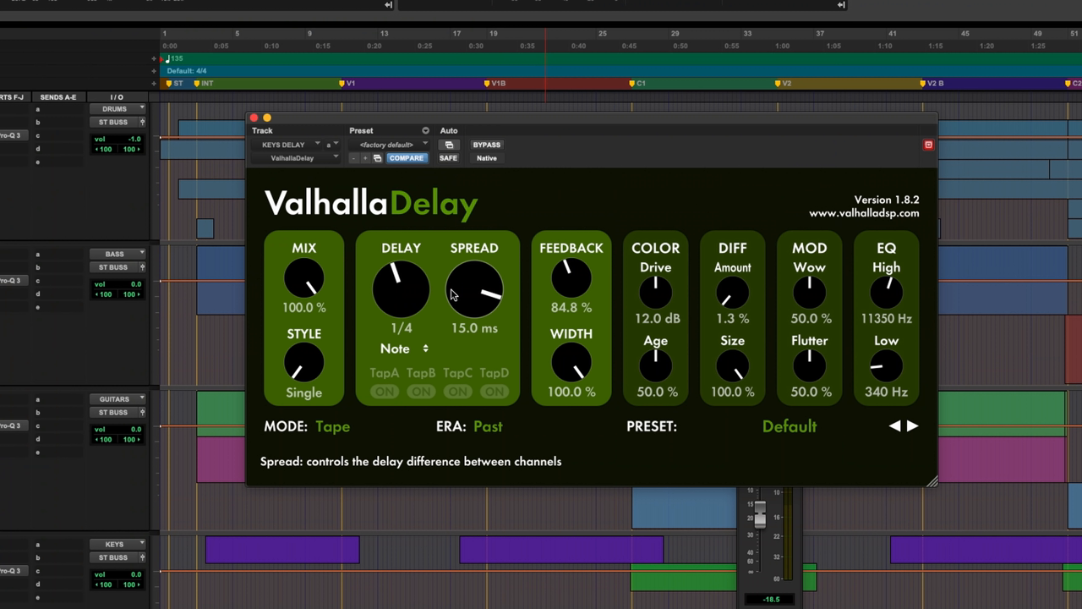
pyautogui.moveTo(467, 301)
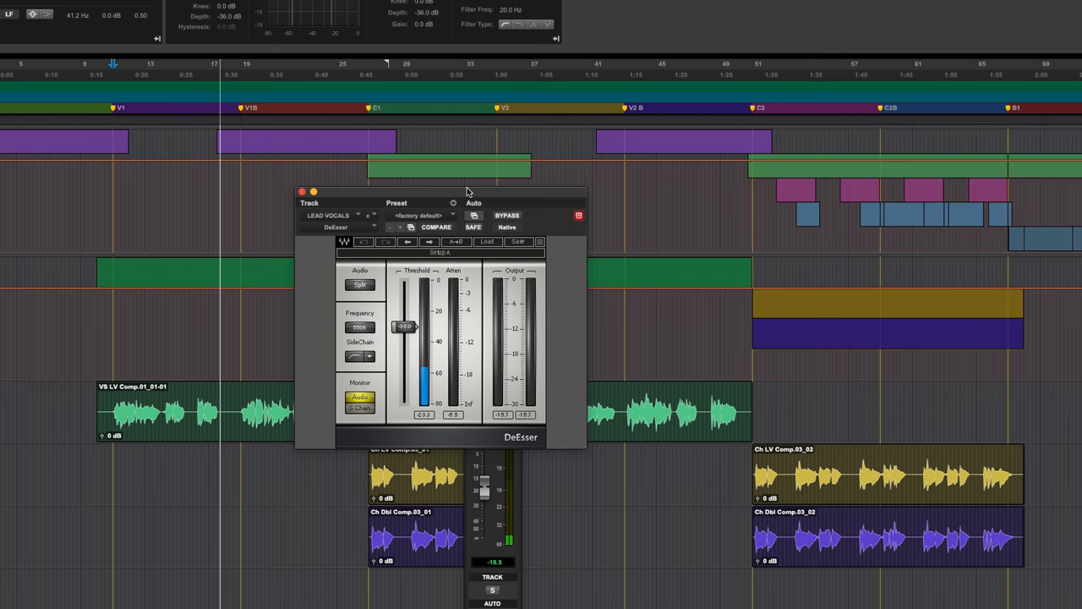
# Reposition the Waves DeEsser window on the LEAD VOCALS track for viewing
pyautogui.moveTo(465, 191); pyautogui.dragTo(562, 139)
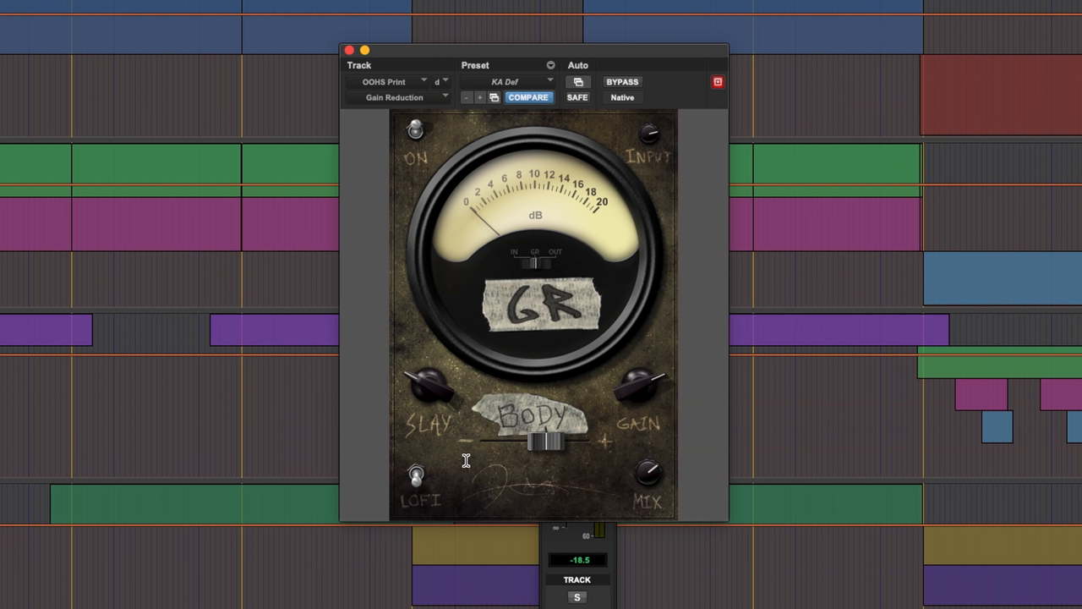
pyautogui.moveTo(463, 460)
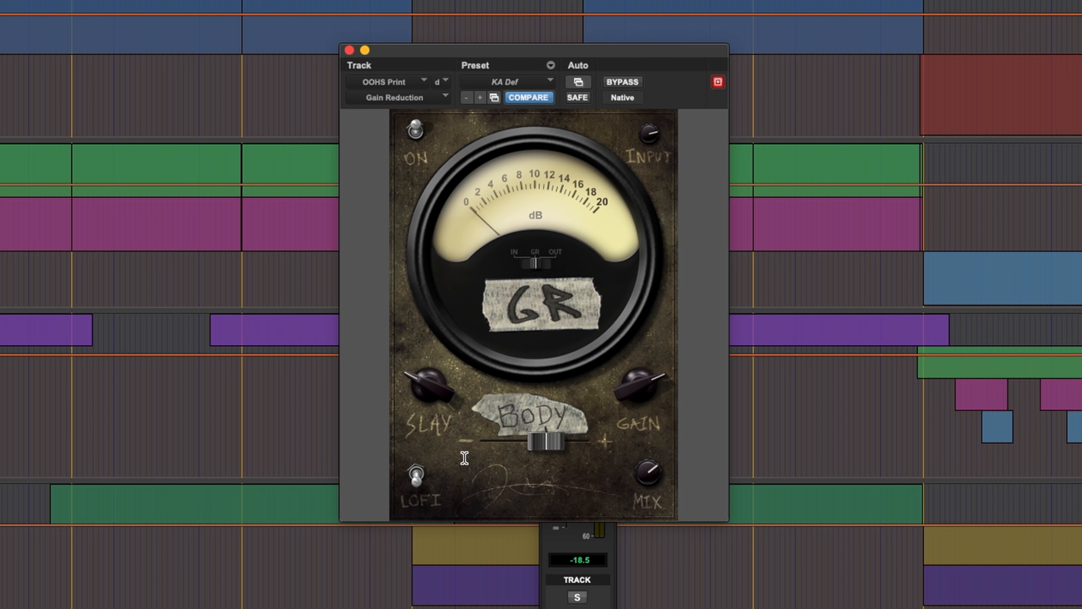
# Bring up the Gain Reduction compressor with its meter, Slay, Gain and Mix knobs
pyautogui.click(622, 81)
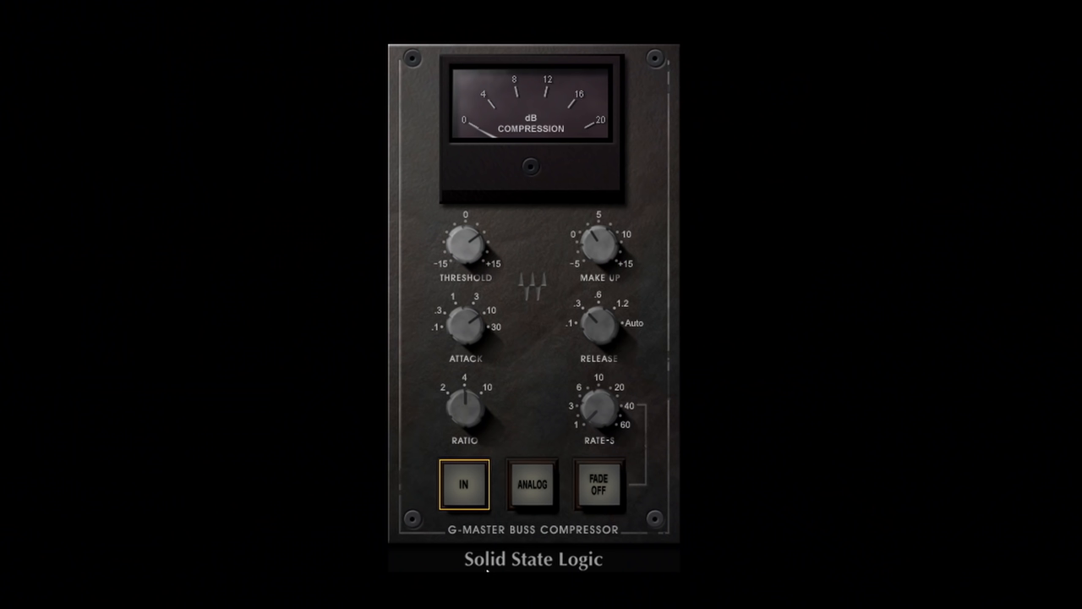
pyautogui.moveTo(670, 271)
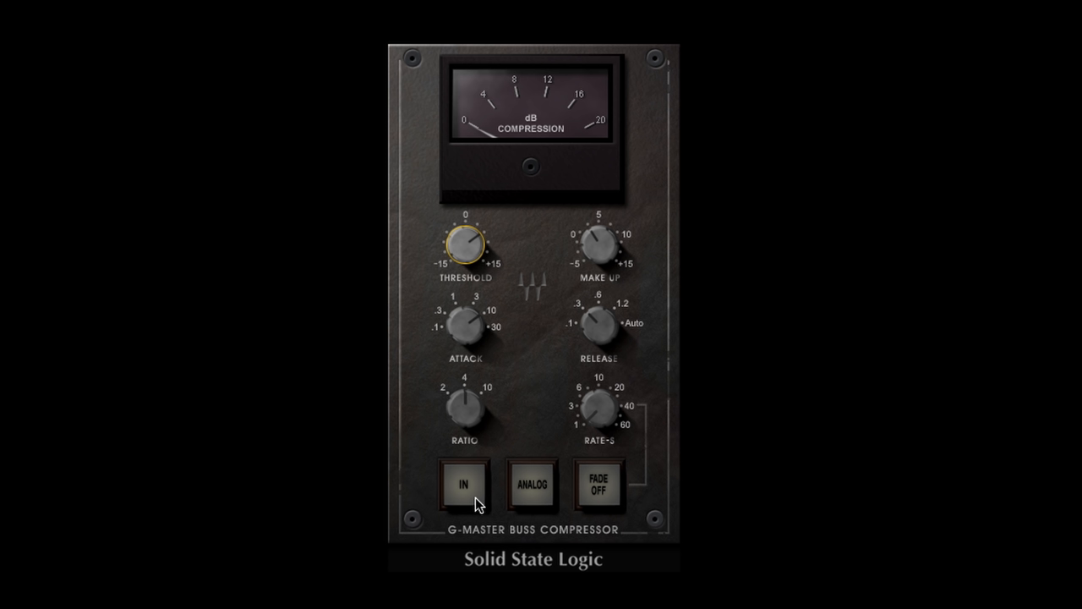
# Engage the IN button on the SSL G-Master Buss Compressor
pyautogui.click(463, 483)
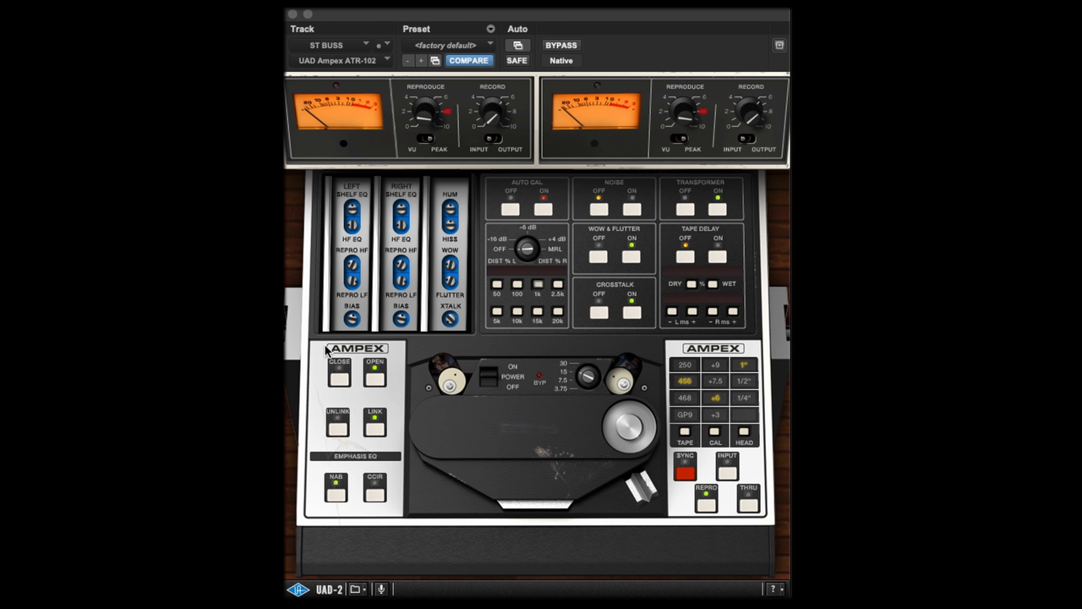
pyautogui.moveTo(524, 230)
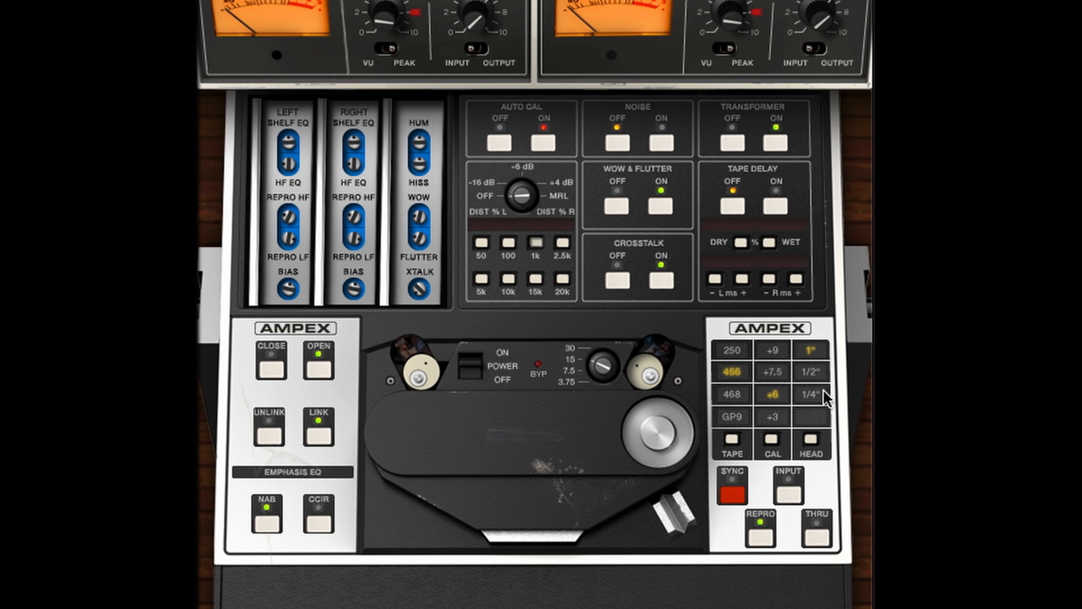
pyautogui.moveTo(742, 426)
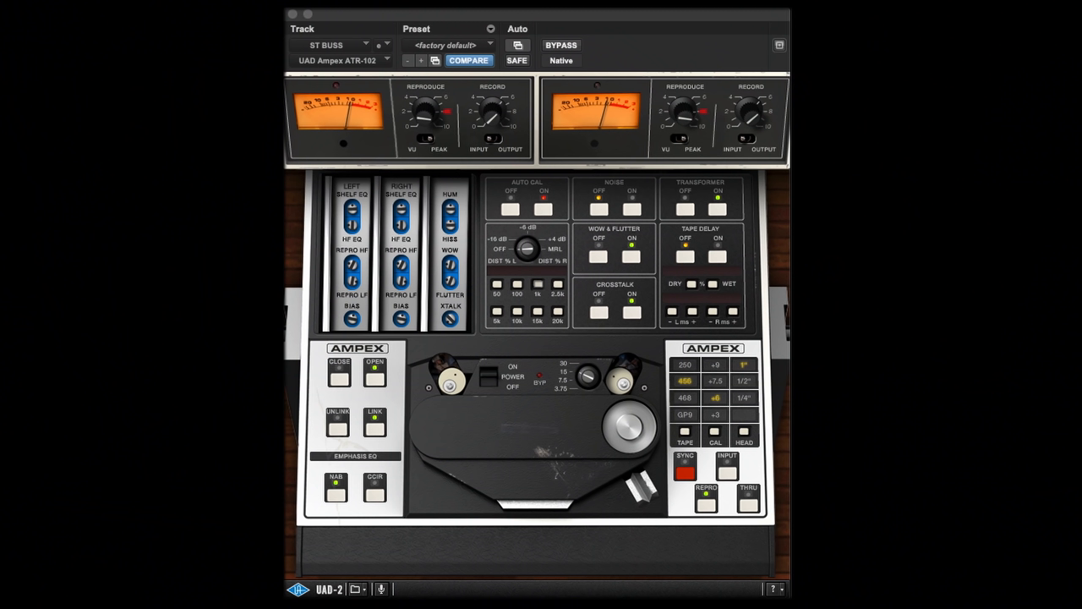
# Bring up the UAD Ampex ATR-102 tape plugin on the ST BUSS track
pyautogui.click(562, 43)
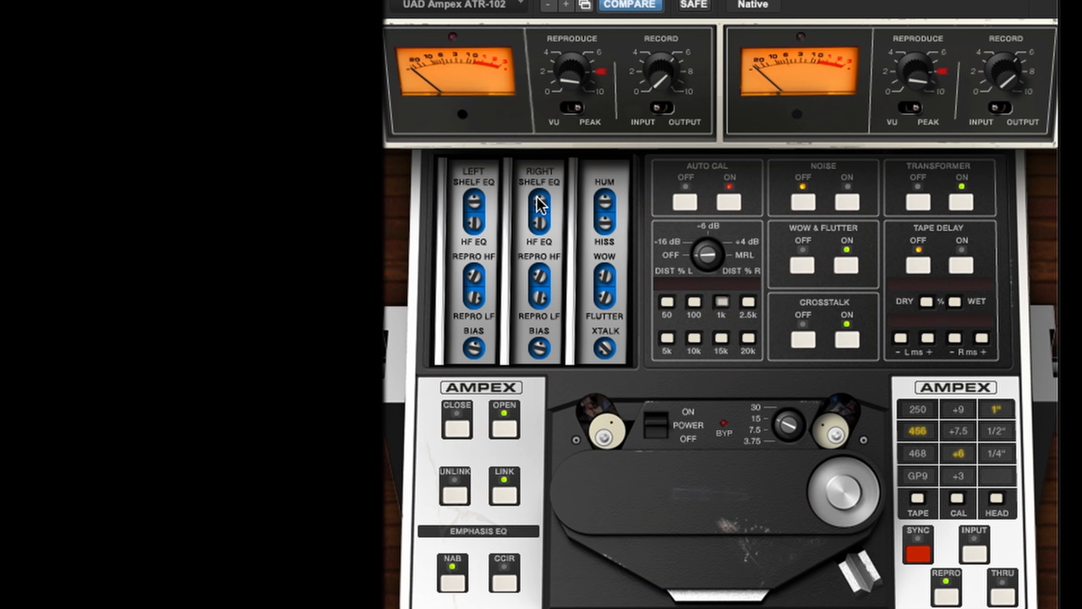
pyautogui.moveTo(543, 268)
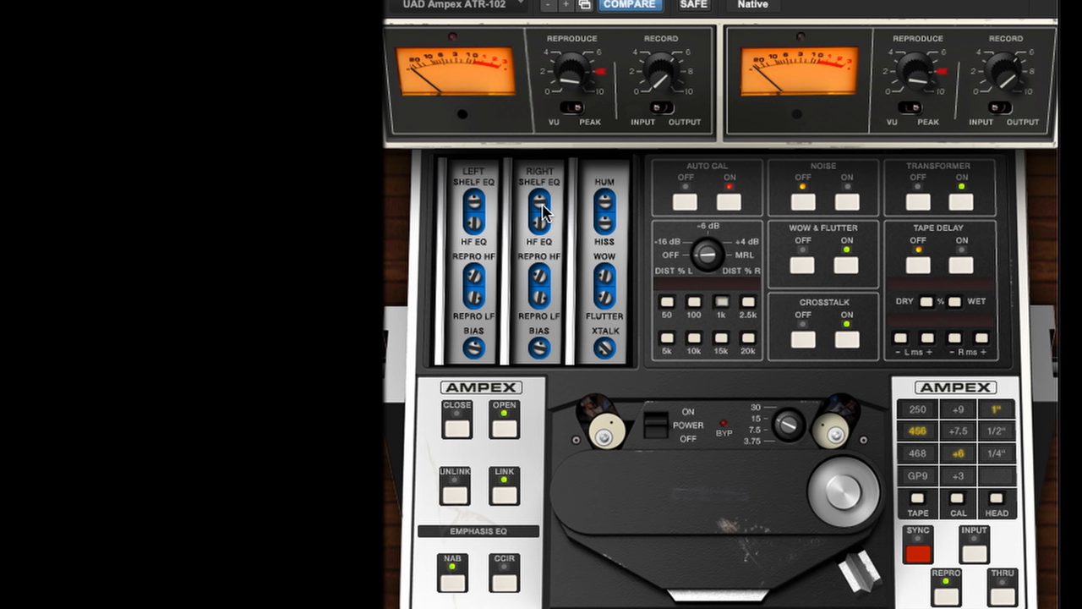
pyautogui.moveTo(539, 218)
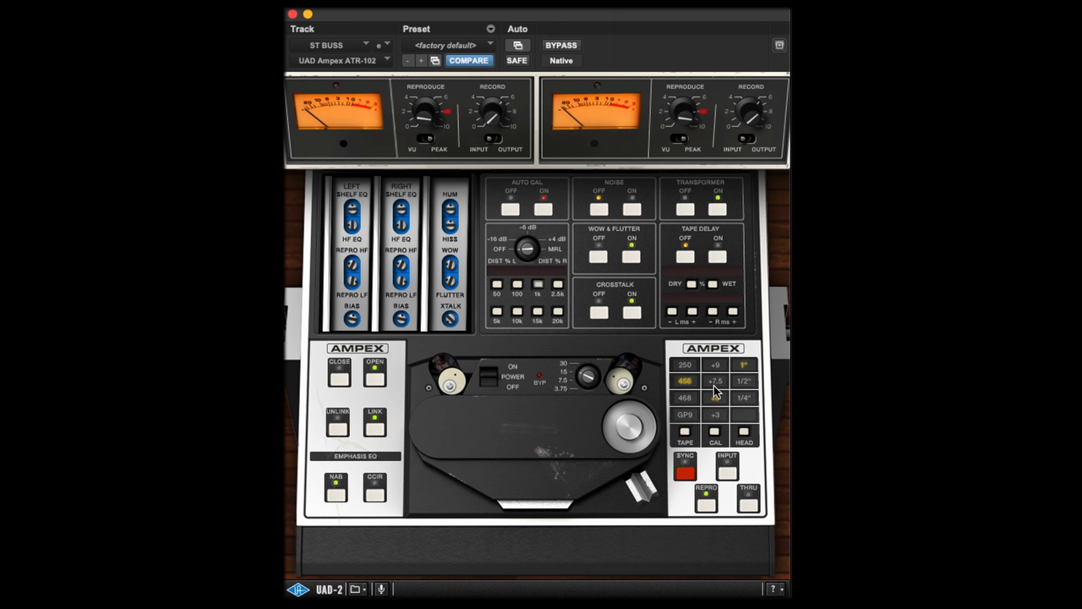
pyautogui.moveTo(712, 402)
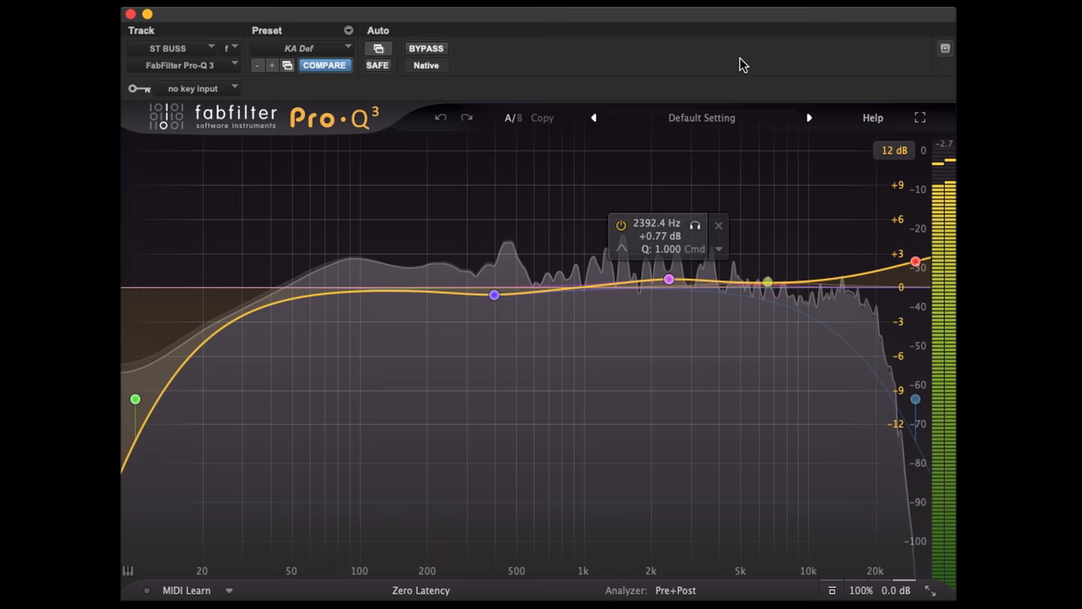
pyautogui.moveTo(736, 247)
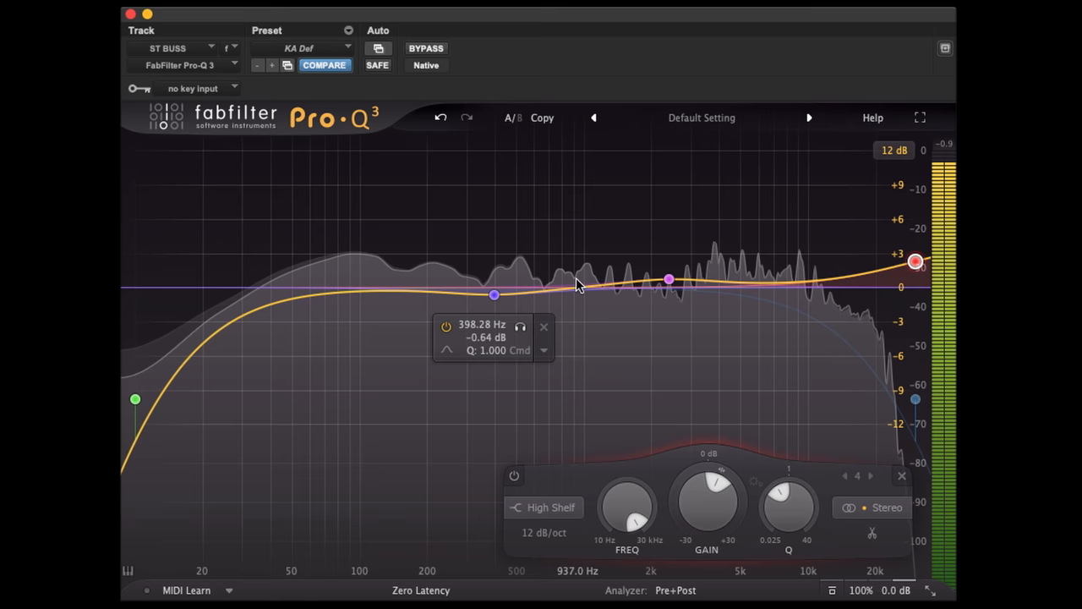
# Nudge the ST BUSS Pro-Q 3 high-shelf node to 30 kHz at about +4.6 dB
pyautogui.moveTo(914, 262); pyautogui.dragTo(873, 274)
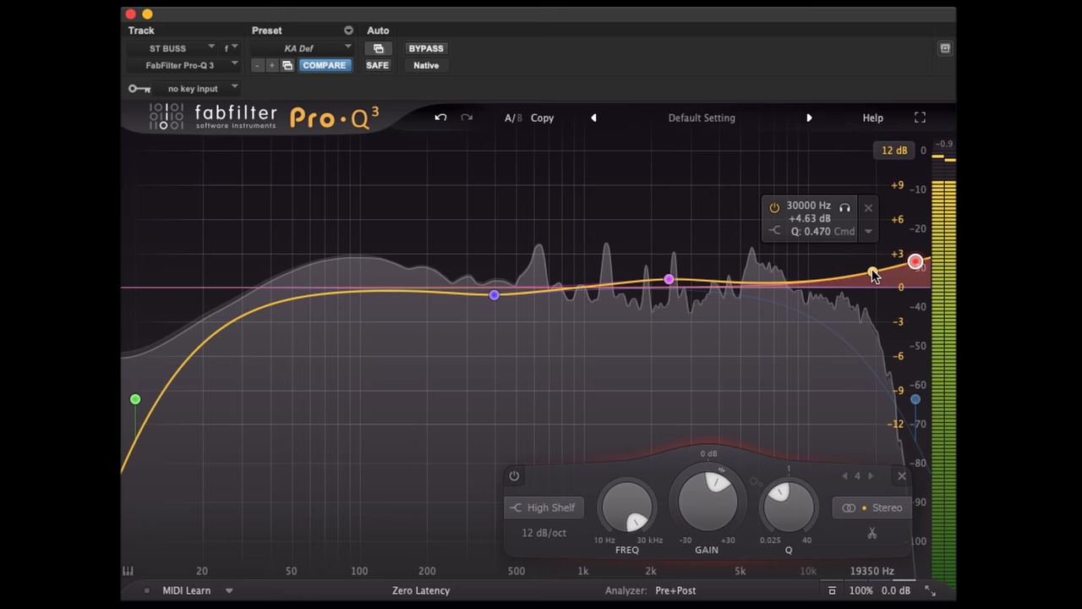